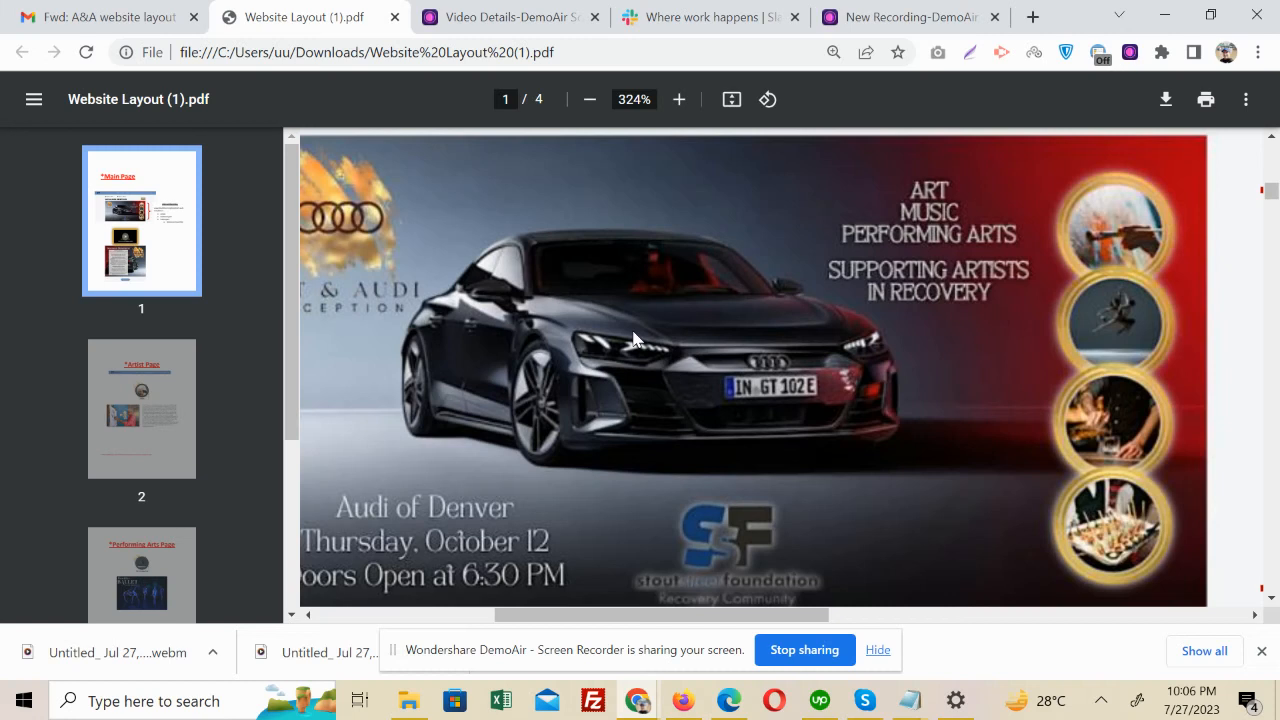
mouse_move(478, 250)
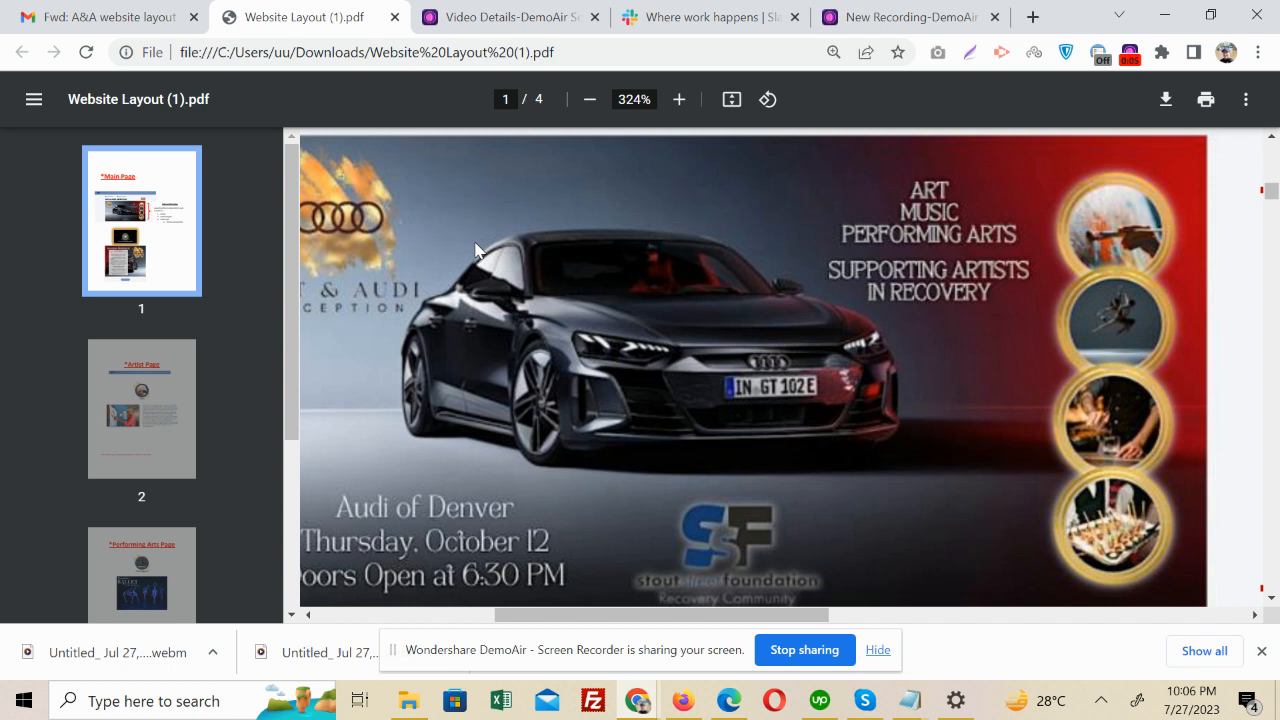
mouse_move(510, 562)
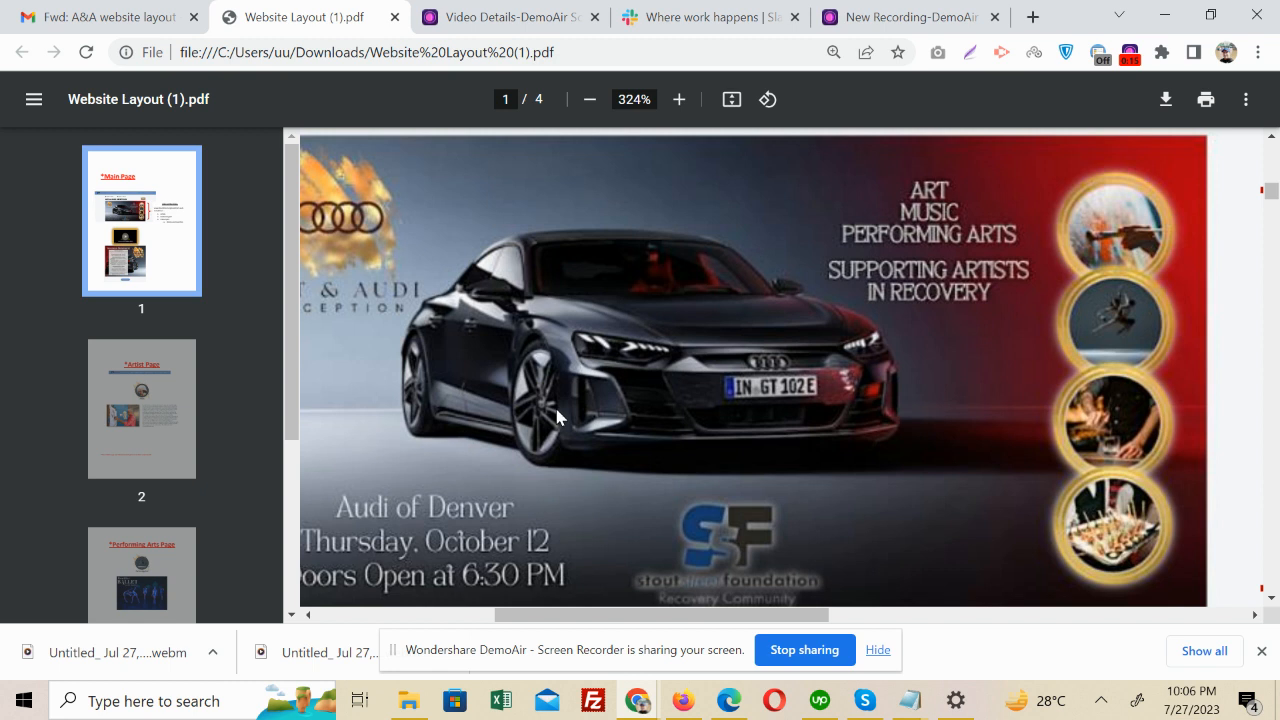
mouse_move(590, 530)
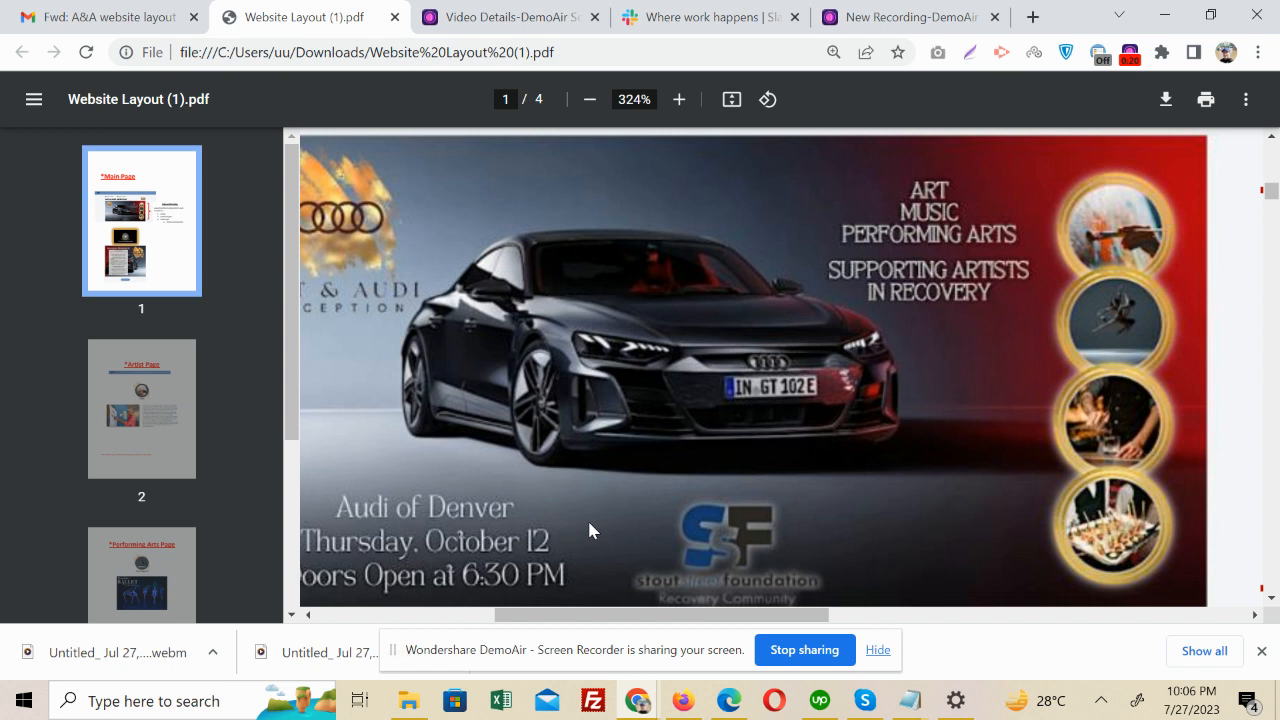
mouse_move(990, 360)
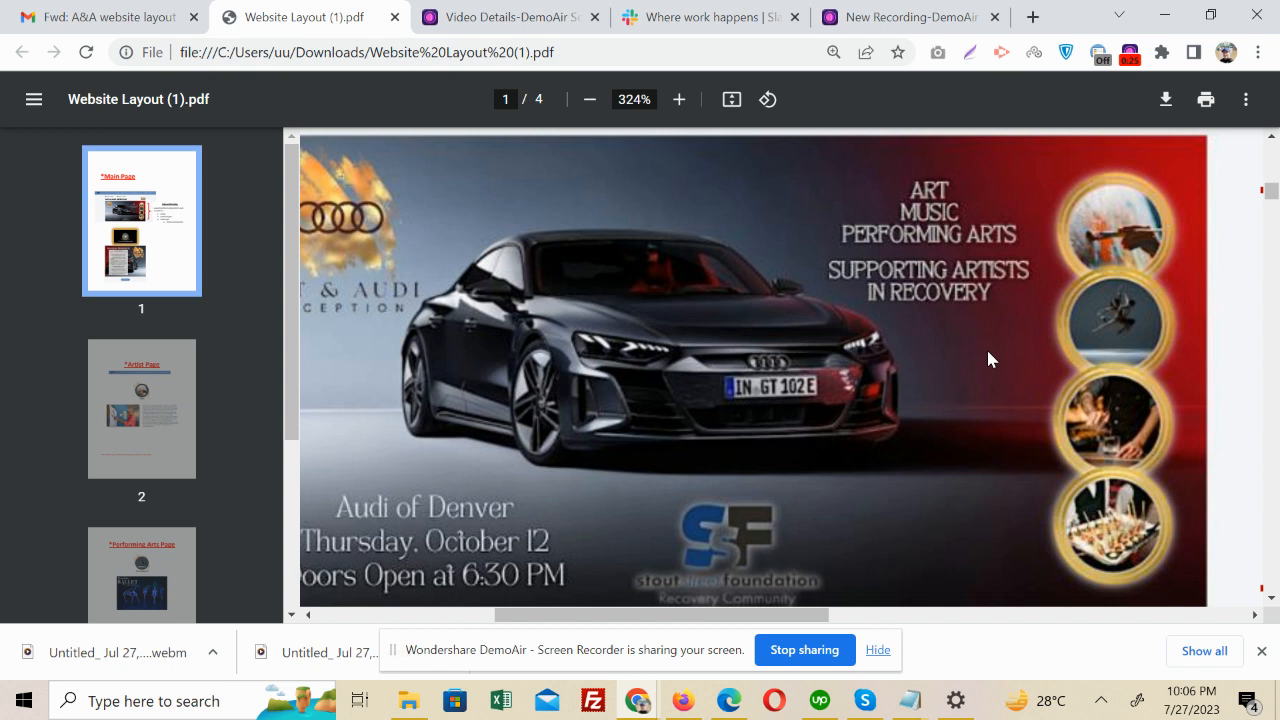
mouse_move(1142, 362)
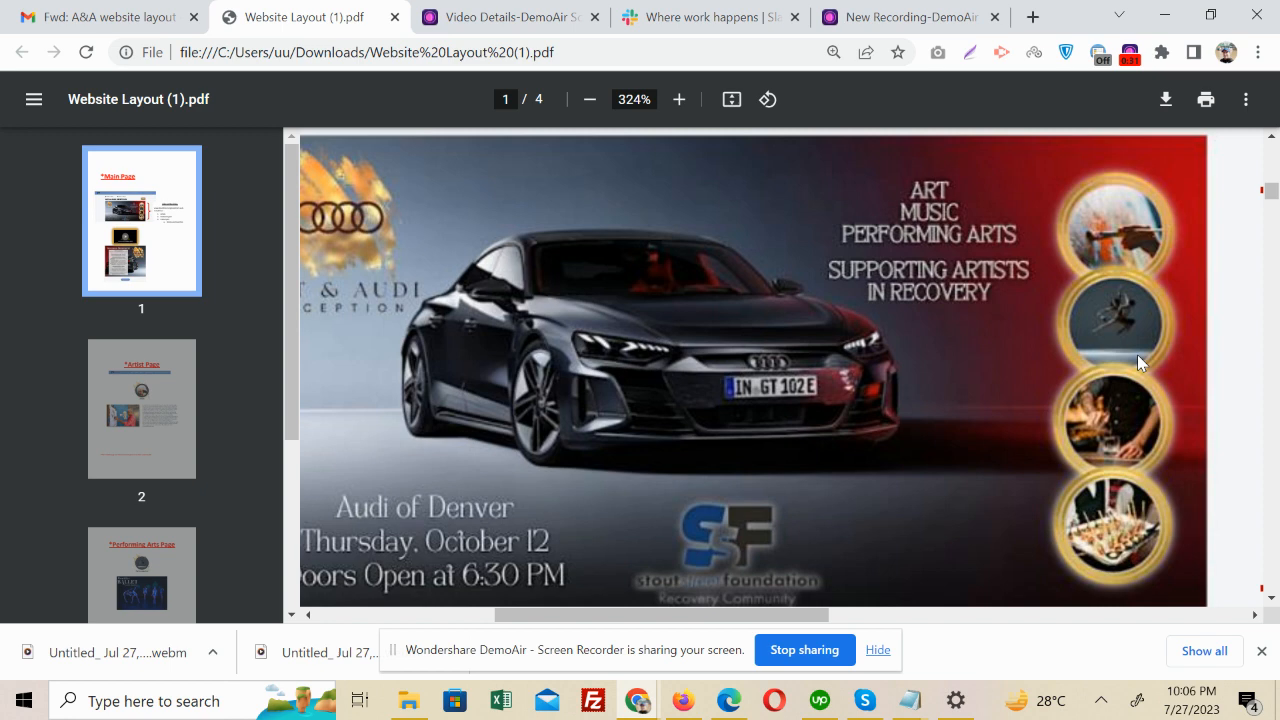
scroll(down, 3)
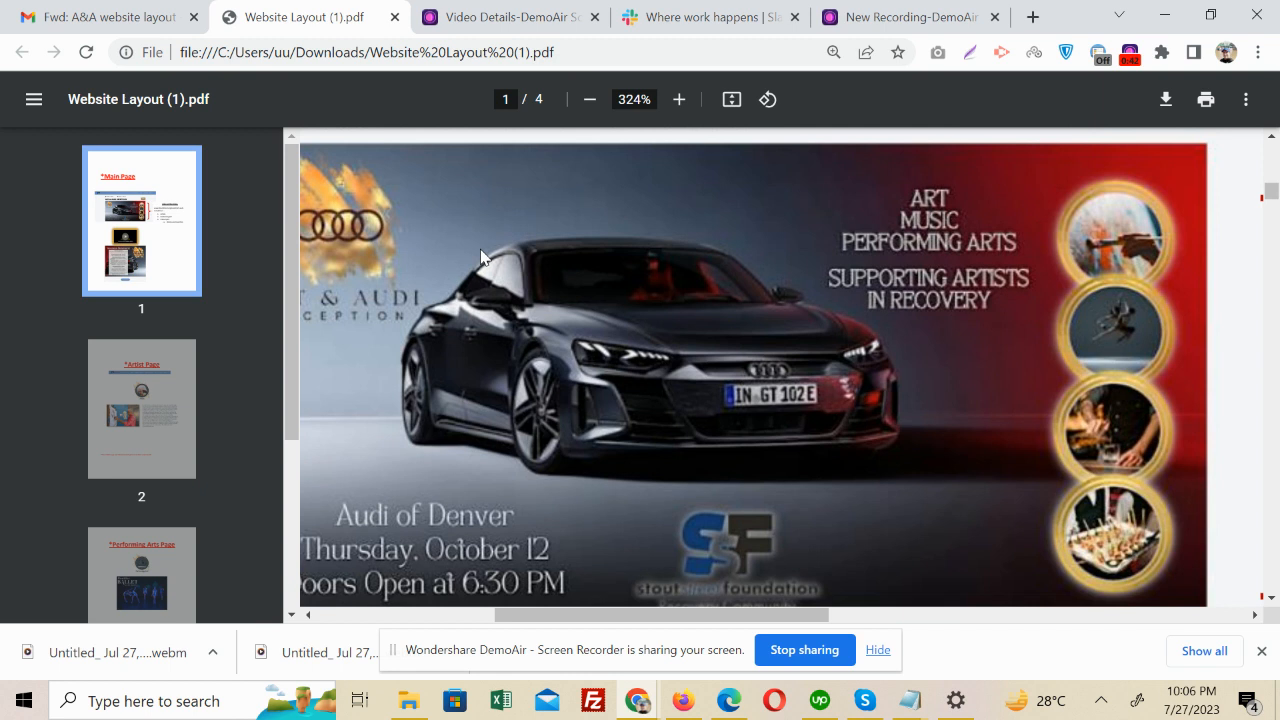
mouse_move(403, 172)
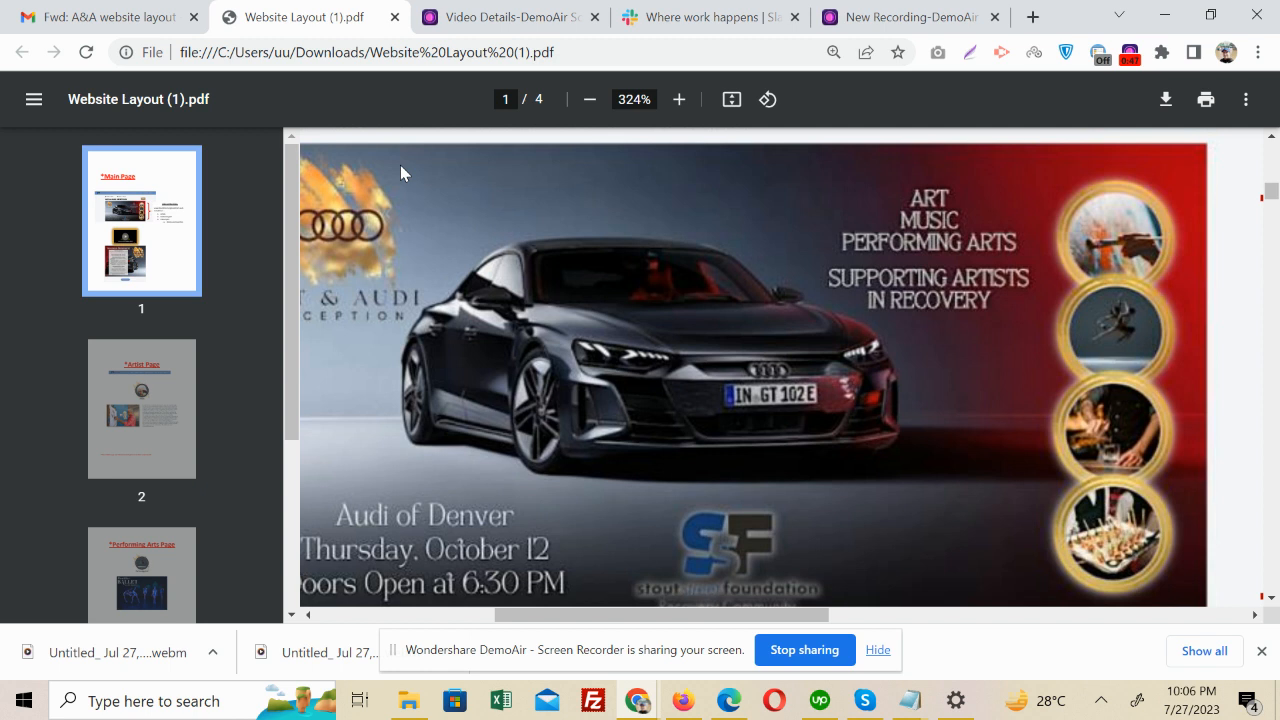